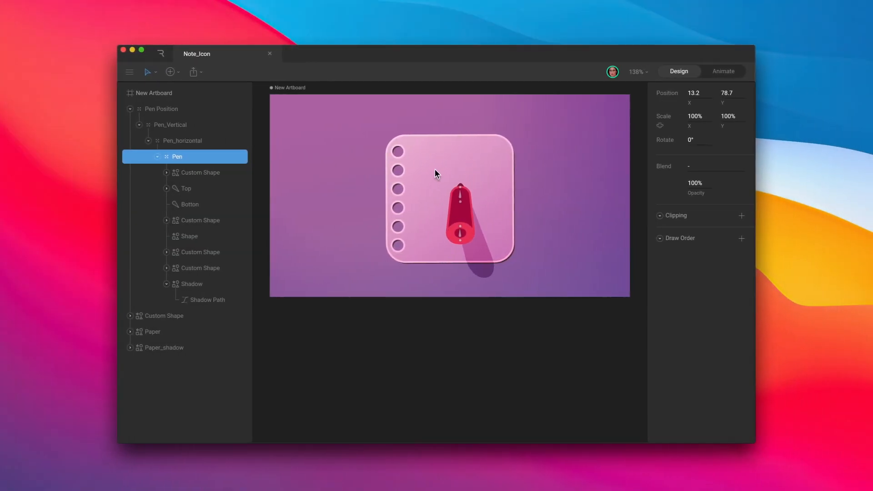
Select the Pen group's Top bone and rotate it to -90° so the pen bends.
left_click(185, 188)
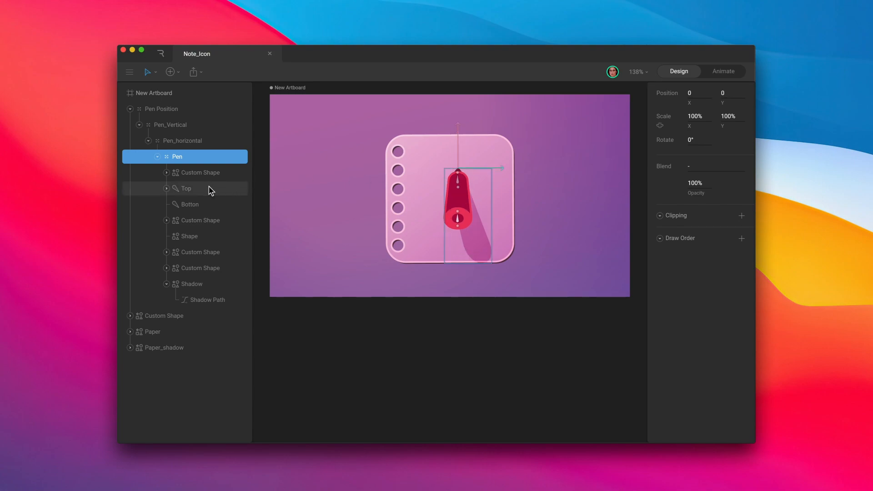
left_click(184, 188)
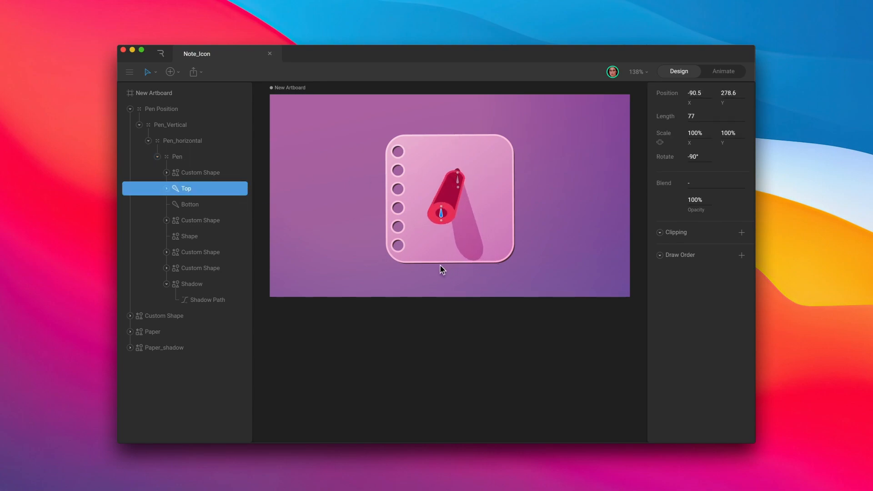
left_click(723, 71)
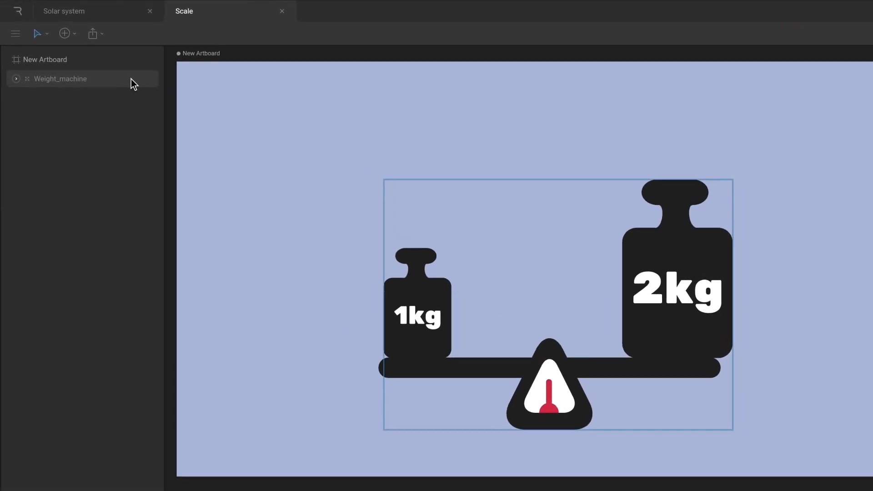
Expand Weight_machine and Bar in the hierarchy and preview the scale's tilt animation.
left_click(16, 78)
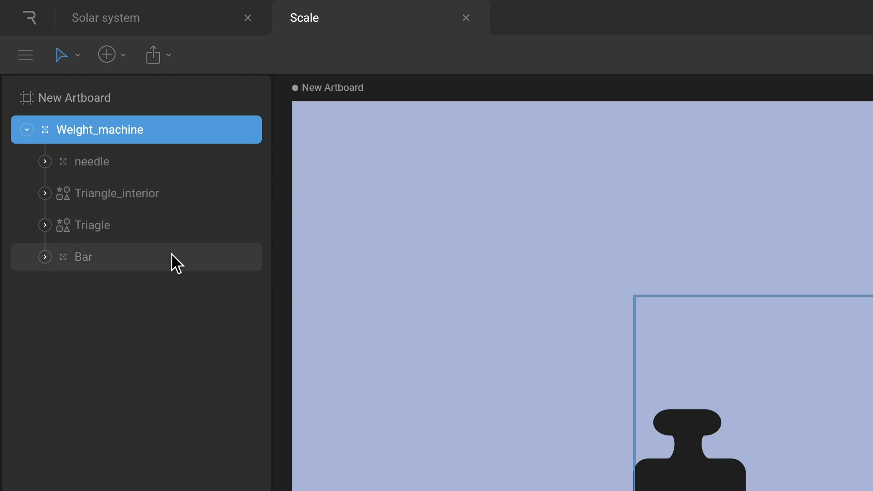
left_click(83, 257)
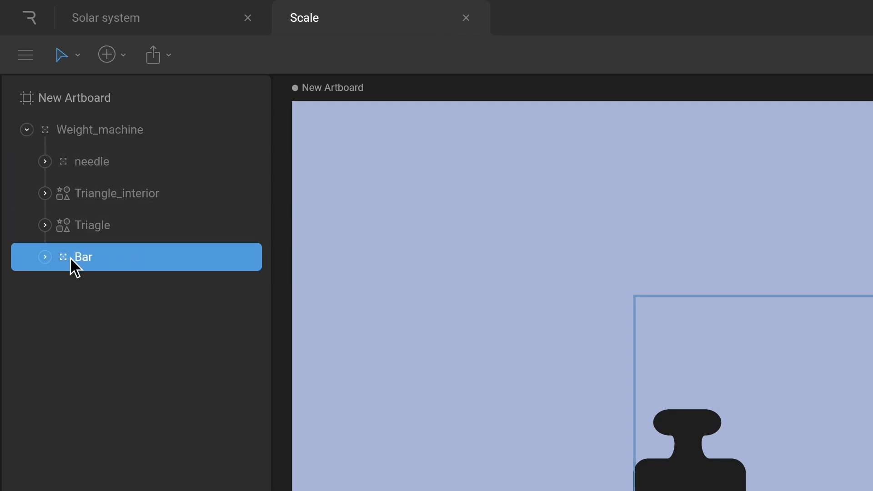
left_click(45, 256)
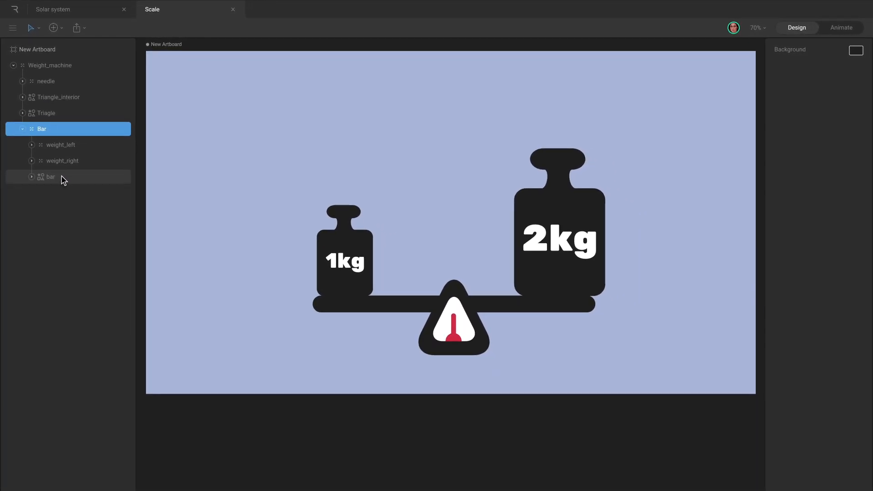
left_click(839, 27)
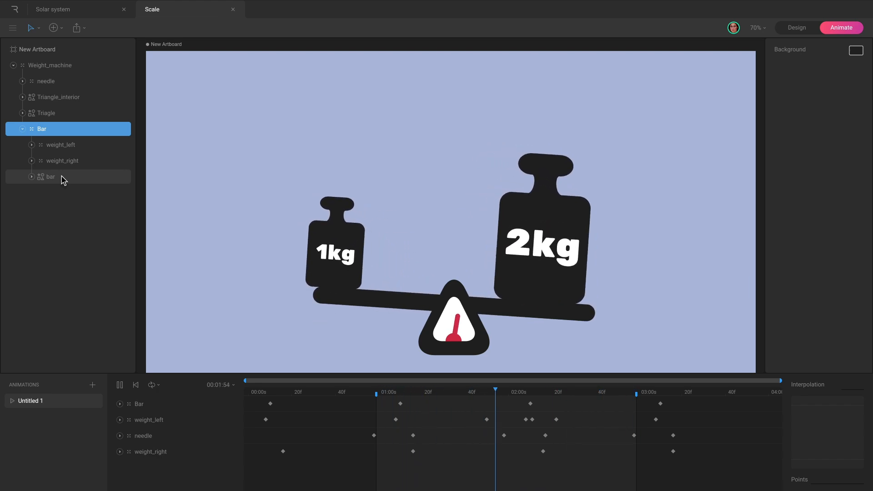
left_click(796, 27)
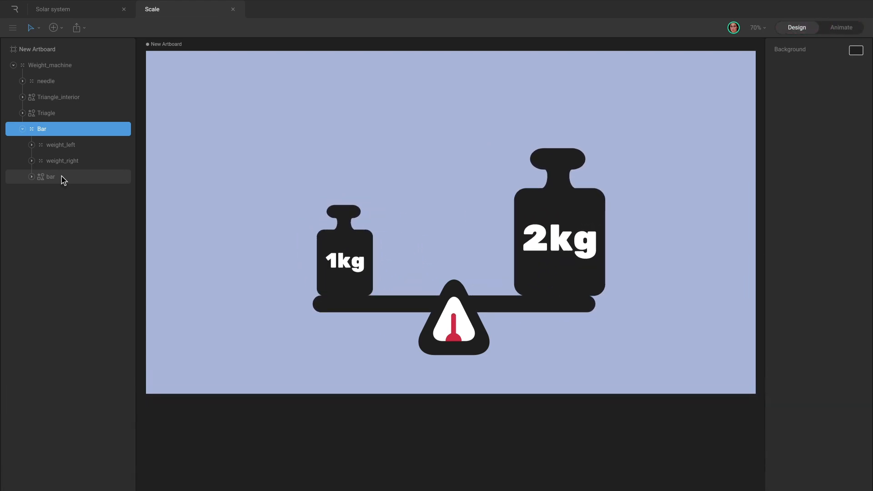
Select weight_left and drag the 1kg weight up above the bar.
left_click(50, 65)
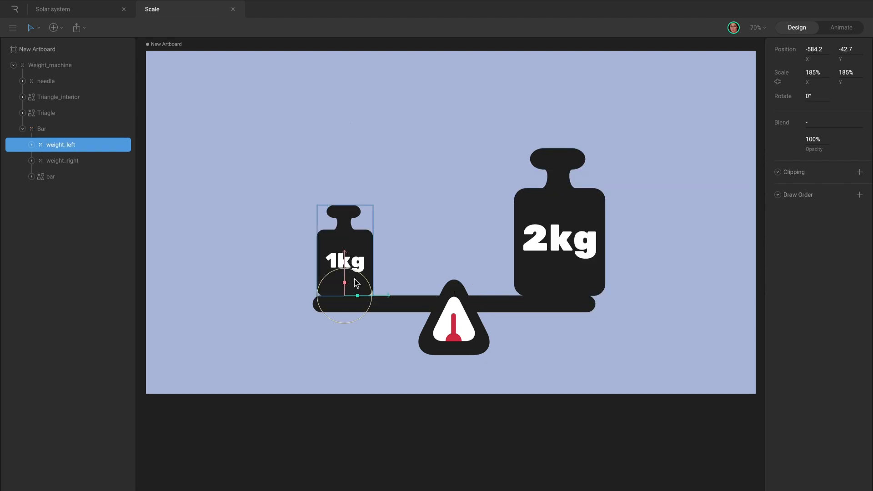
left_click_drag(346, 261, 360, 228)
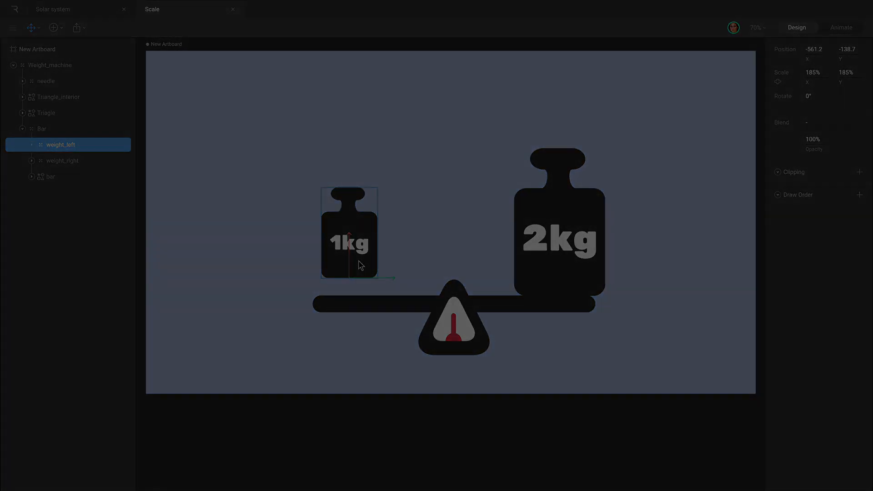
Switch to the Solar system file and zoom in on the Earth and its moon.
left_click(53, 9)
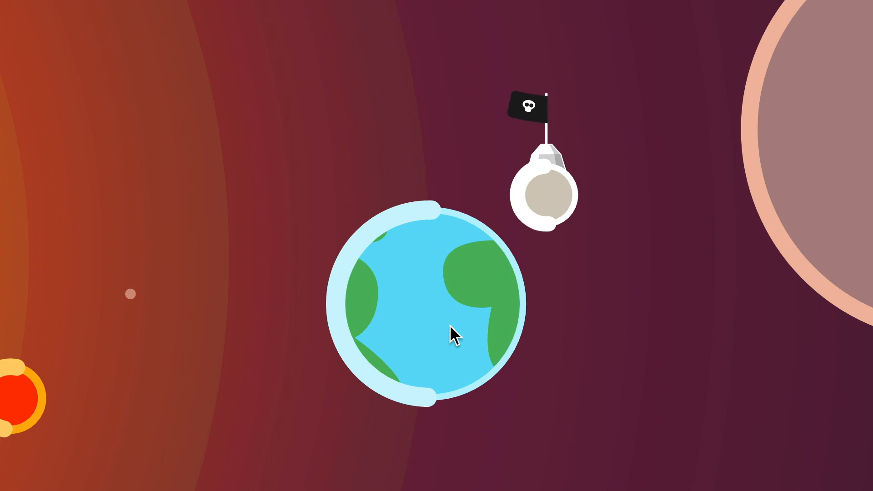
scroll("down", 3)
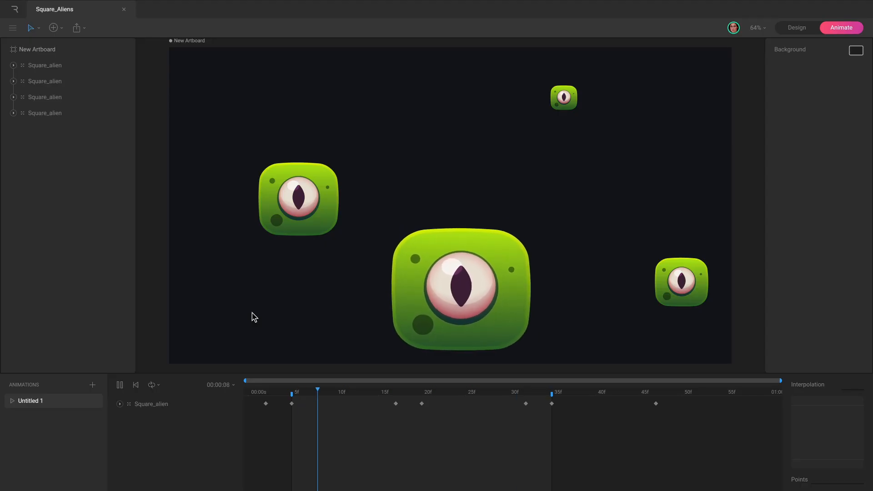
Preview the aliens' animation and return to Design mode.
left_click(796, 27)
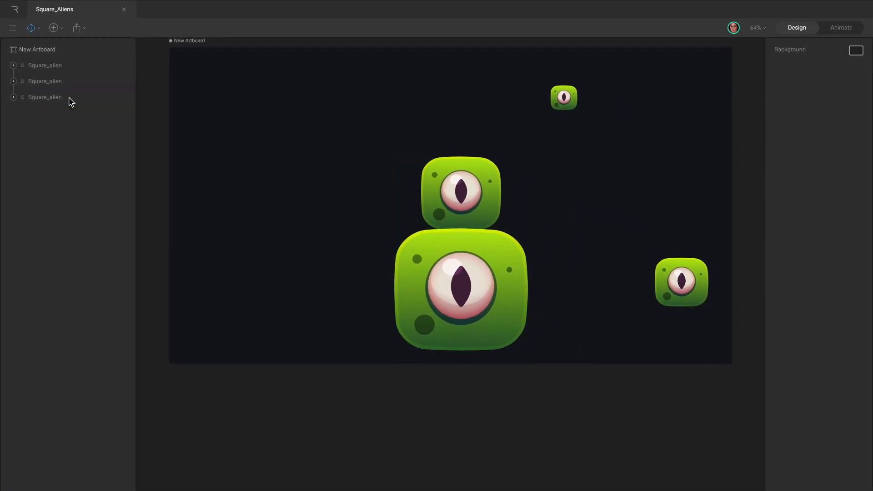
left_click(841, 28)
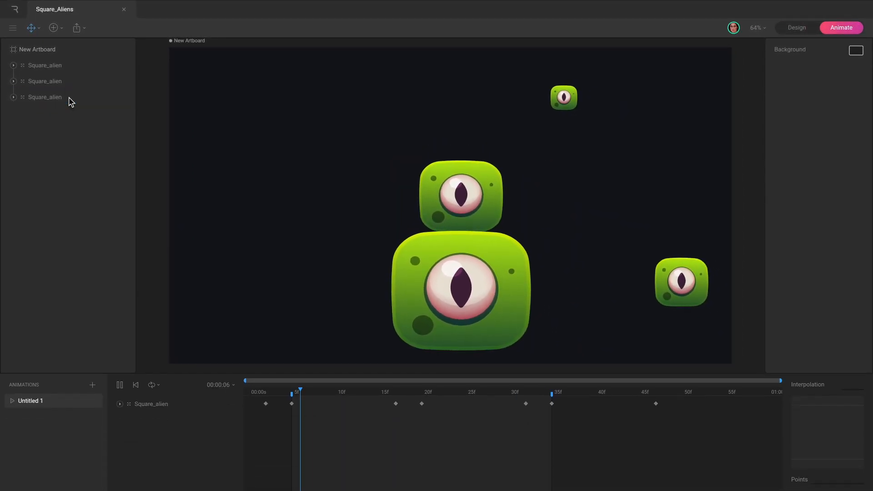
left_click(45, 81)
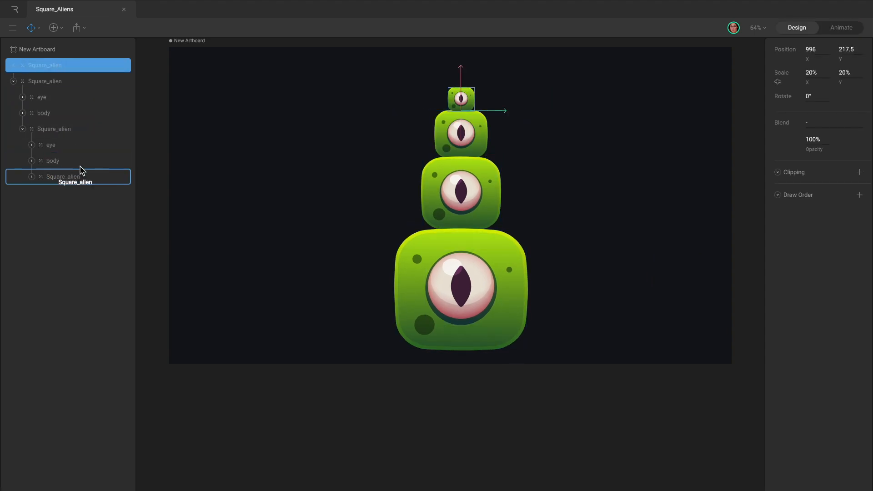
Select the outermost, third and smallest nested Square_aliens in the hierarchy.
left_click(44, 66)
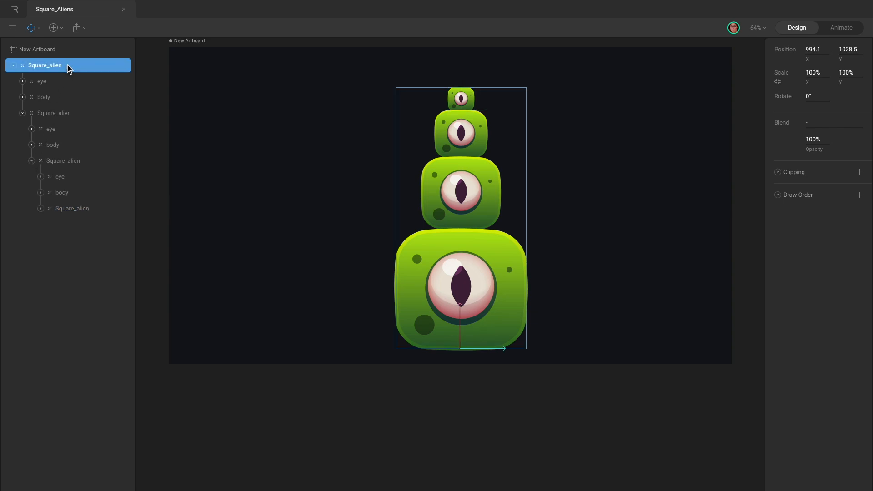
left_click(54, 113)
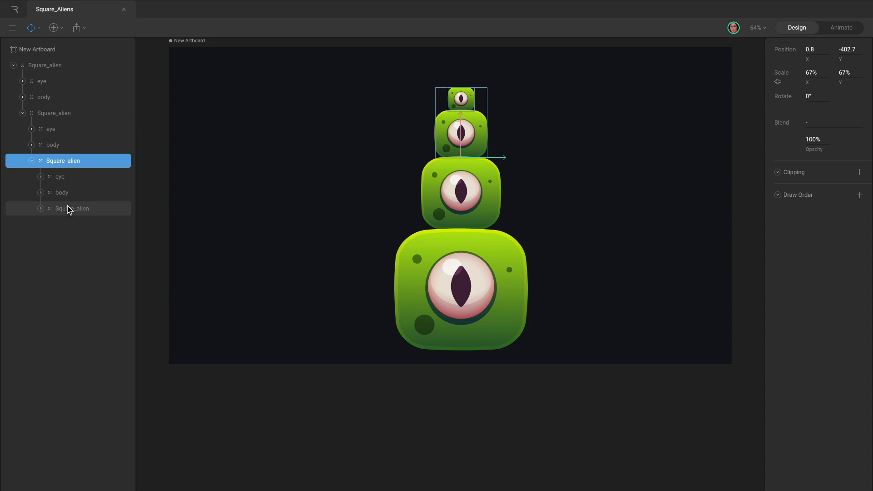
left_click(840, 27)
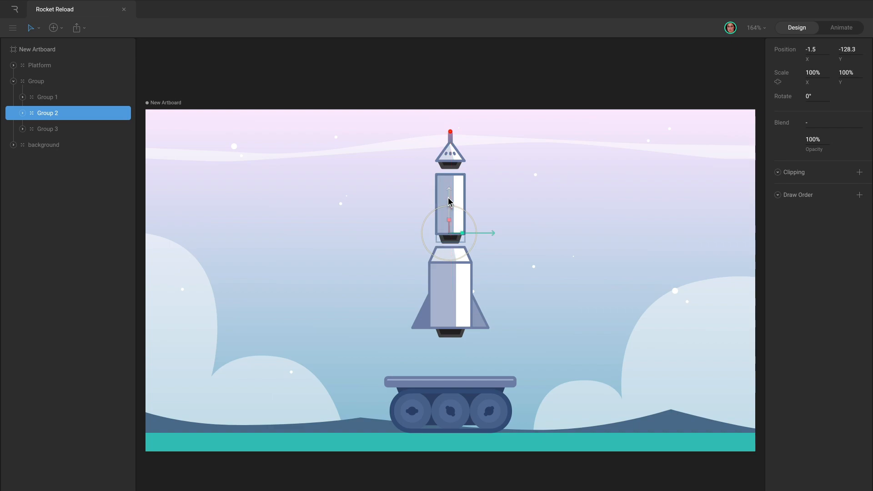
Select the rocket stage shapes in the hierarchy to group them into one rocket.
left_click(36, 80)
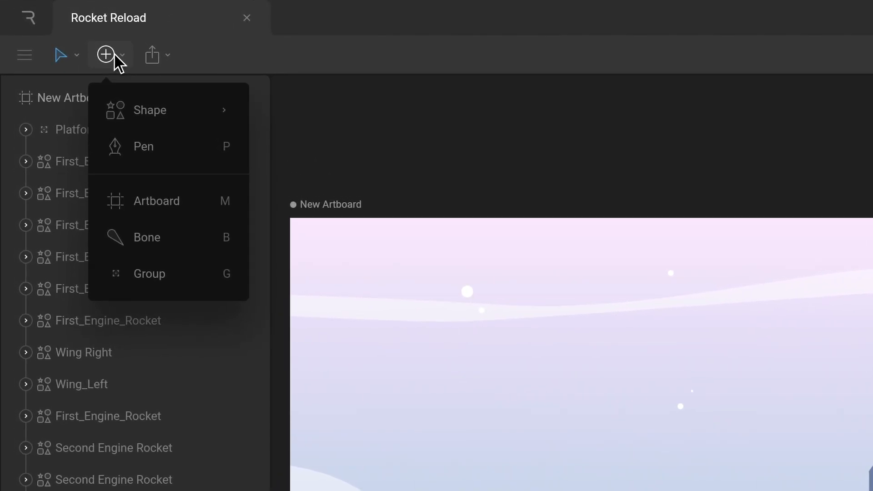
mouse_move(183, 286)
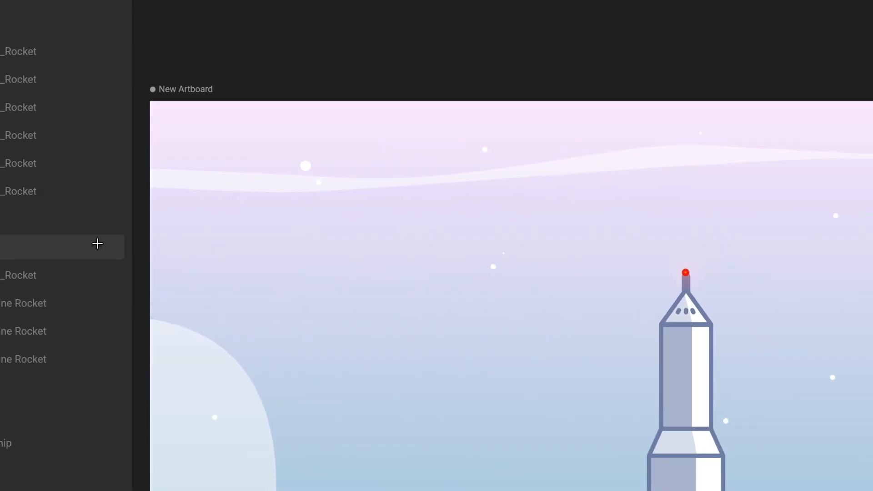
left_click(55, 98)
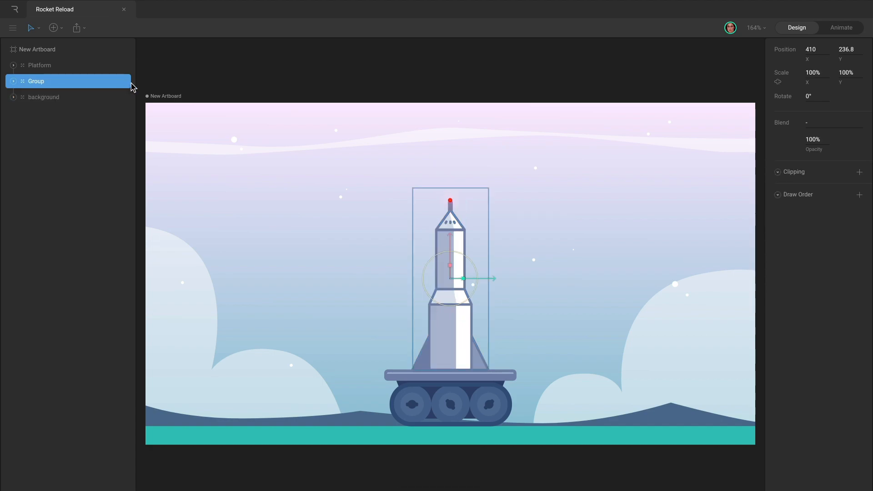
mouse_move(451, 241)
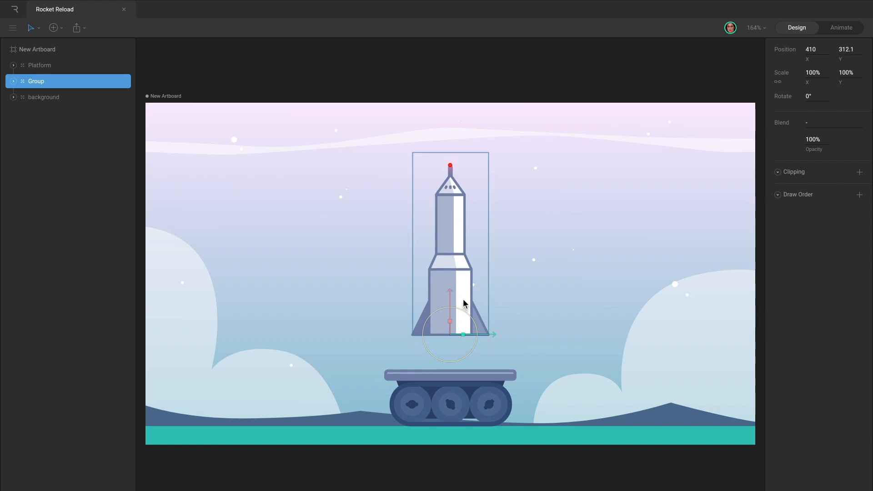
Use Shift+Cmd+G on the rocket group so it moves as one unit.
key("shift+cmd+g")
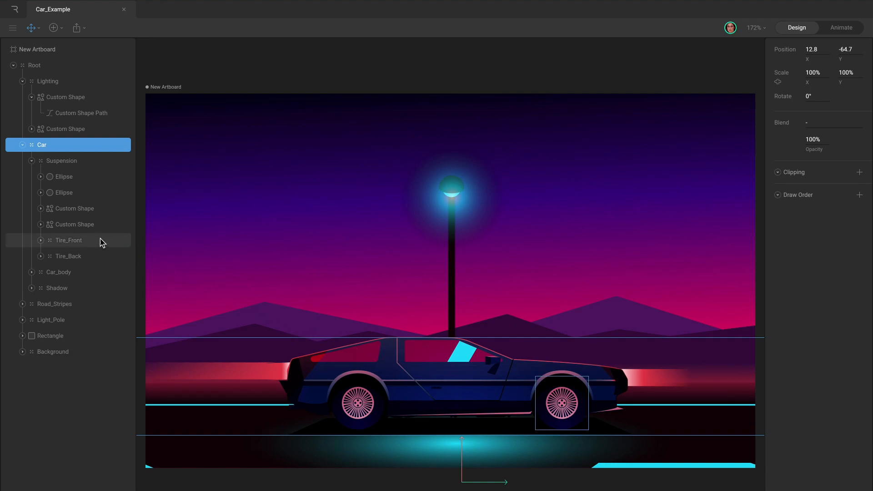
Select Tire_Front under Car to rotate it to 95°.
left_click(68, 240)
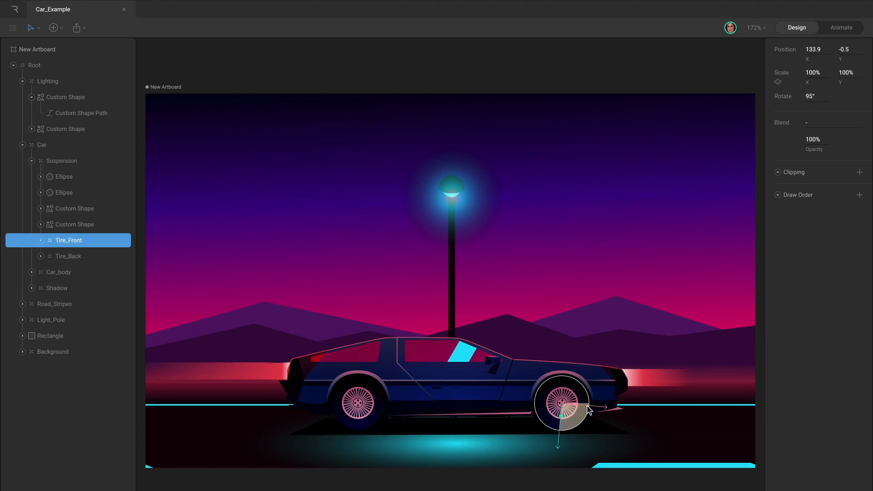